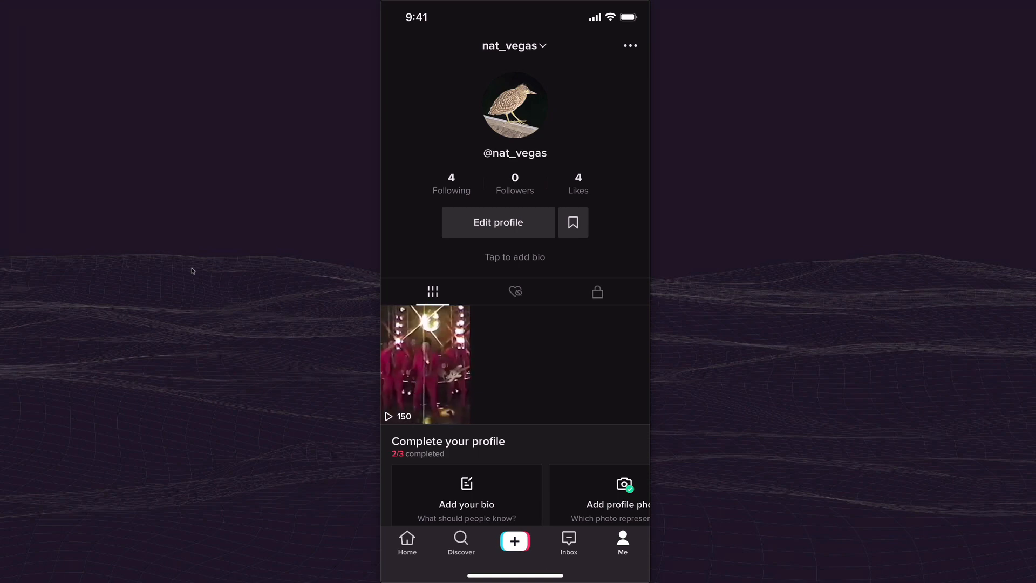
From the profile's ••• menu, reach Settings and privacy and scroll down to the Dark mode option
left_click(630, 45)
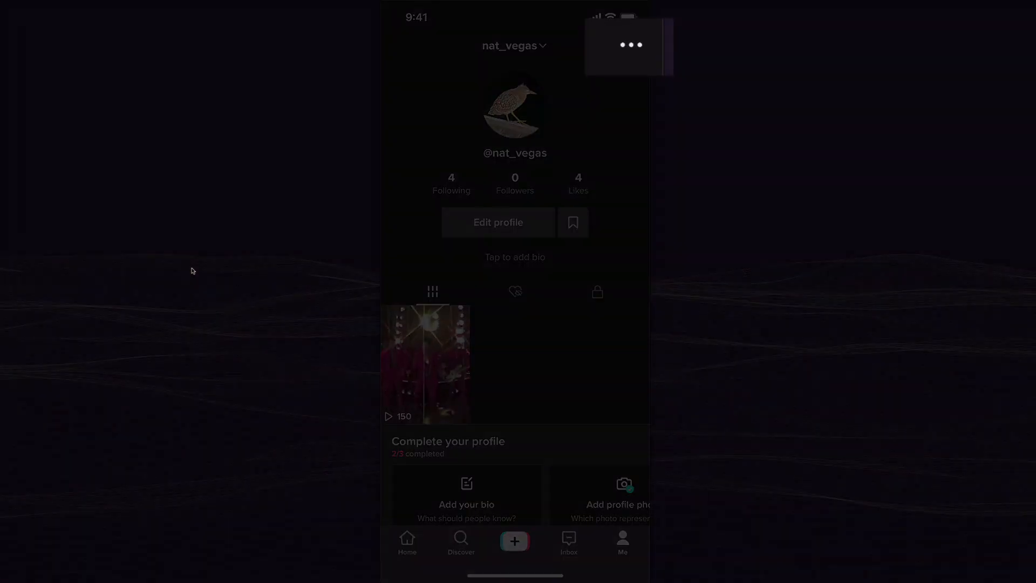
left_click(631, 44)
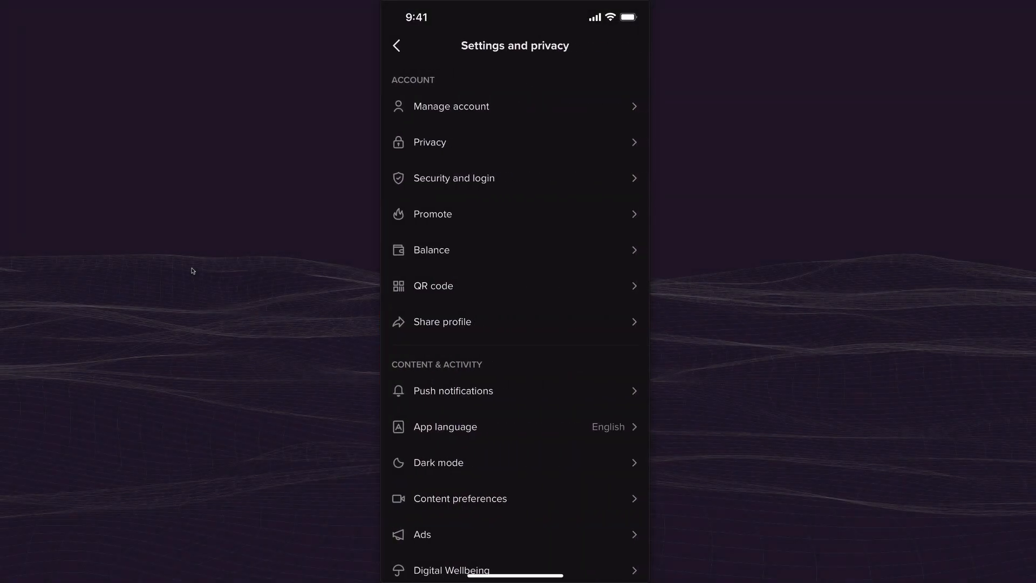
scroll("down", 3)
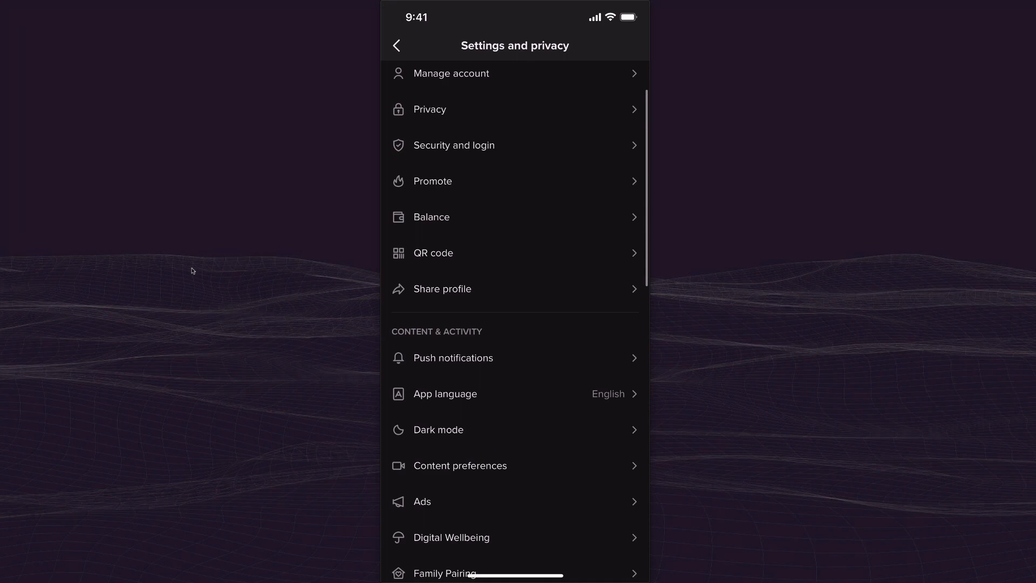
scroll("down", 3)
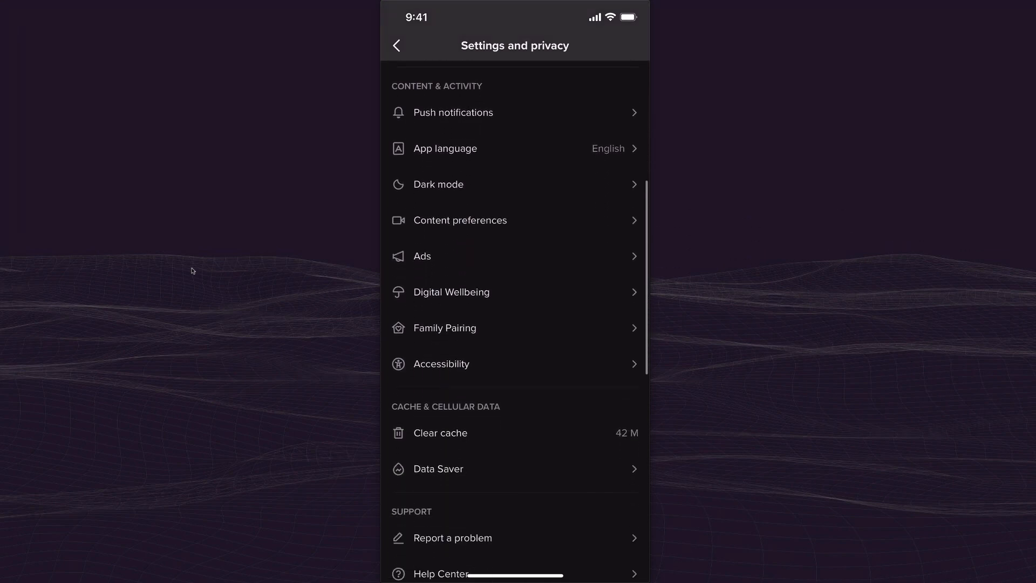
left_click(438, 185)
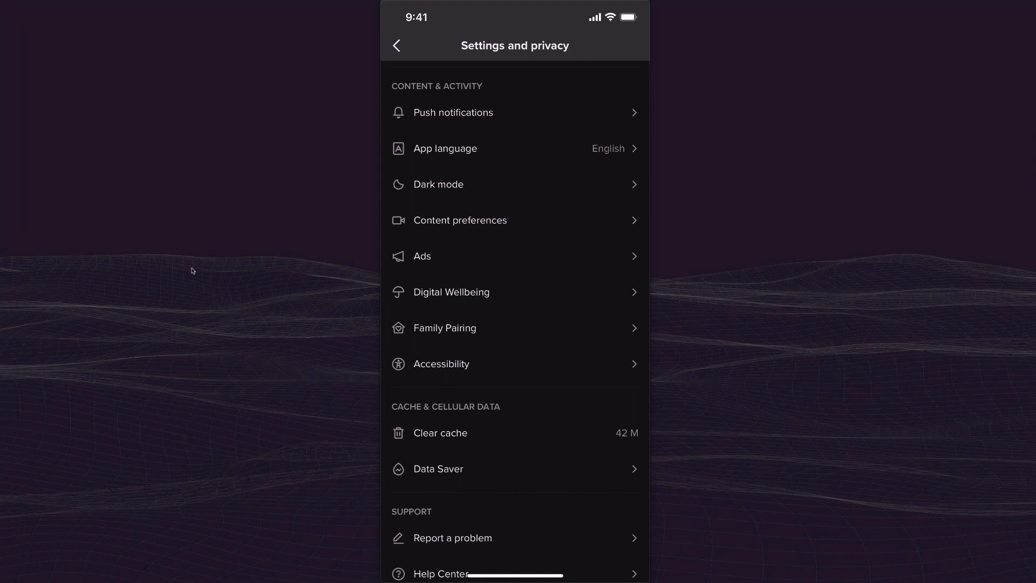
Select the Dark appearance on TikTok's Dark mode page, leaving Use device settings off
left_click(438, 185)
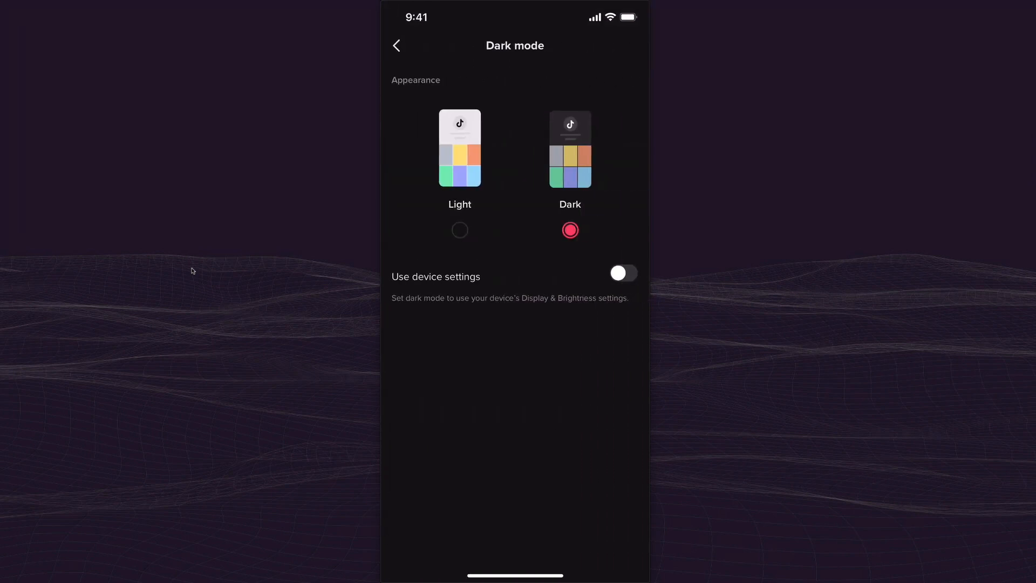
left_click(460, 229)
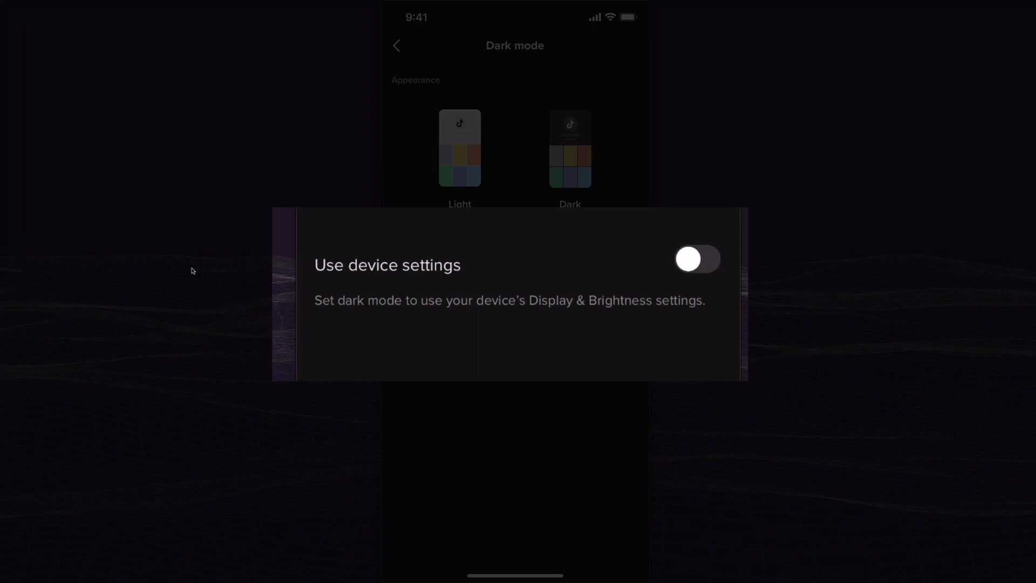
left_click(697, 259)
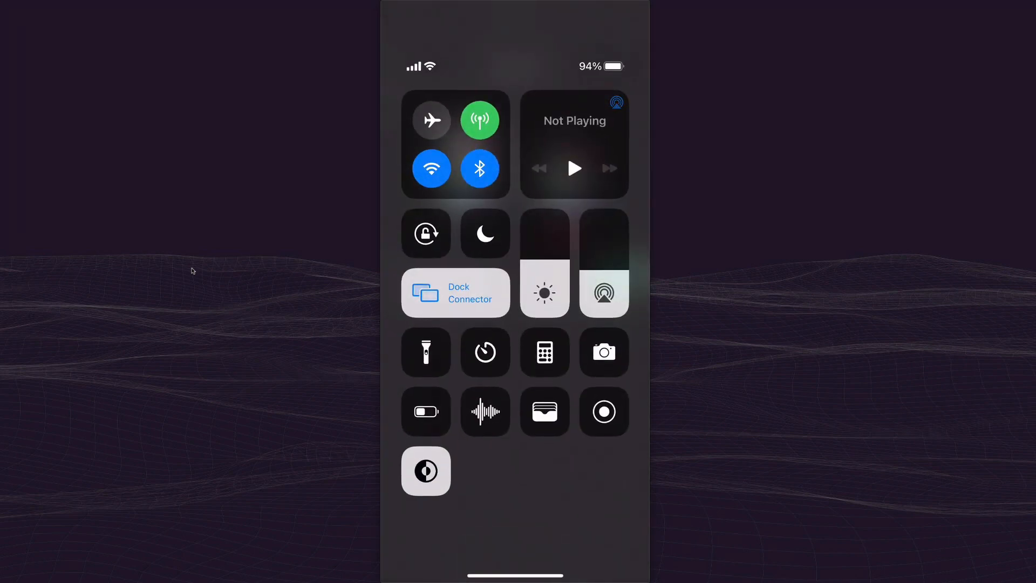
Dismiss the Control Centre after checking its Dark Mode button, landing on the Home Screen
left_click(425, 470)
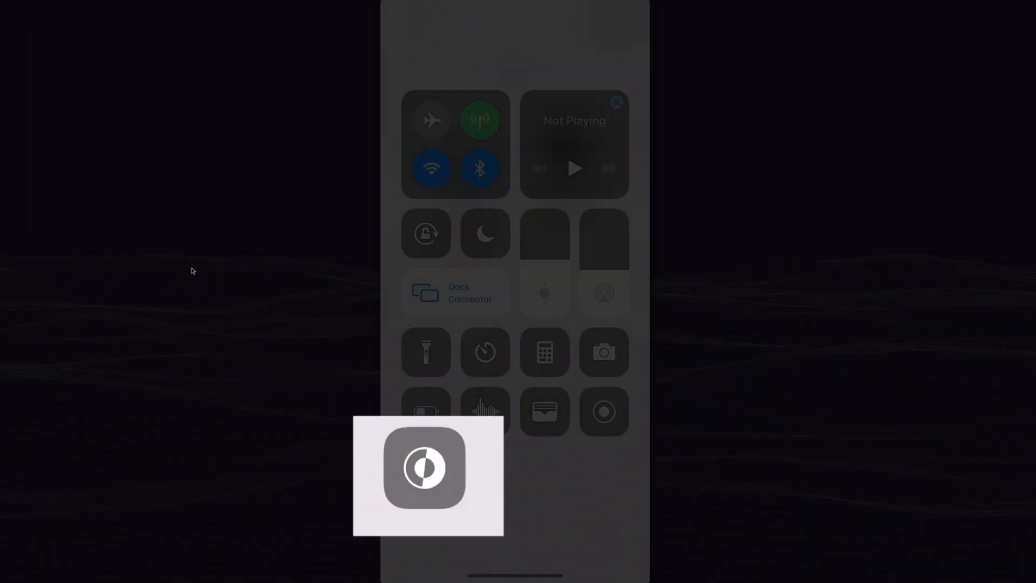
left_click(425, 470)
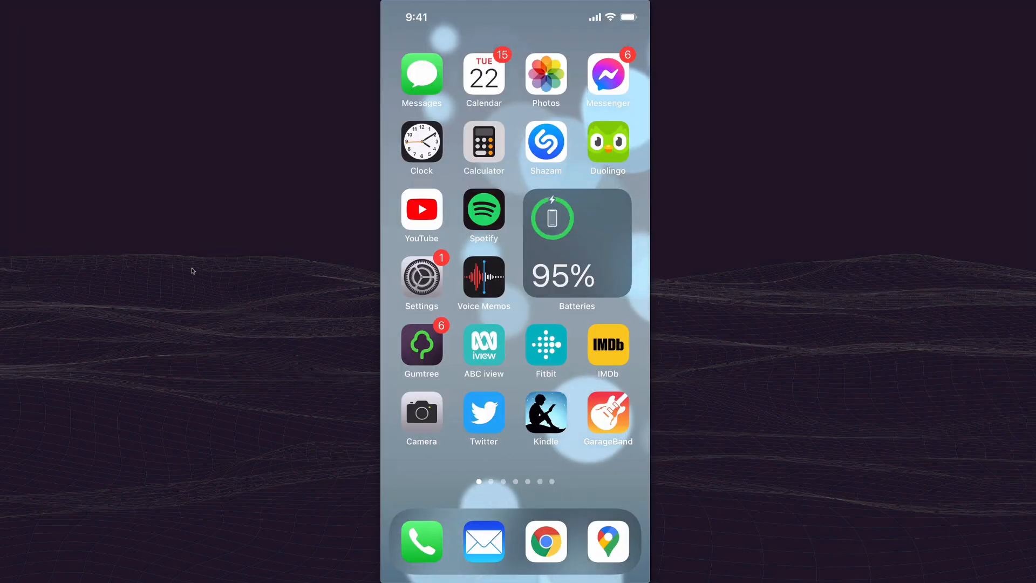
Reach iOS Settings' Control Centre page and begin removing Dark Mode from the included controls
left_click(421, 277)
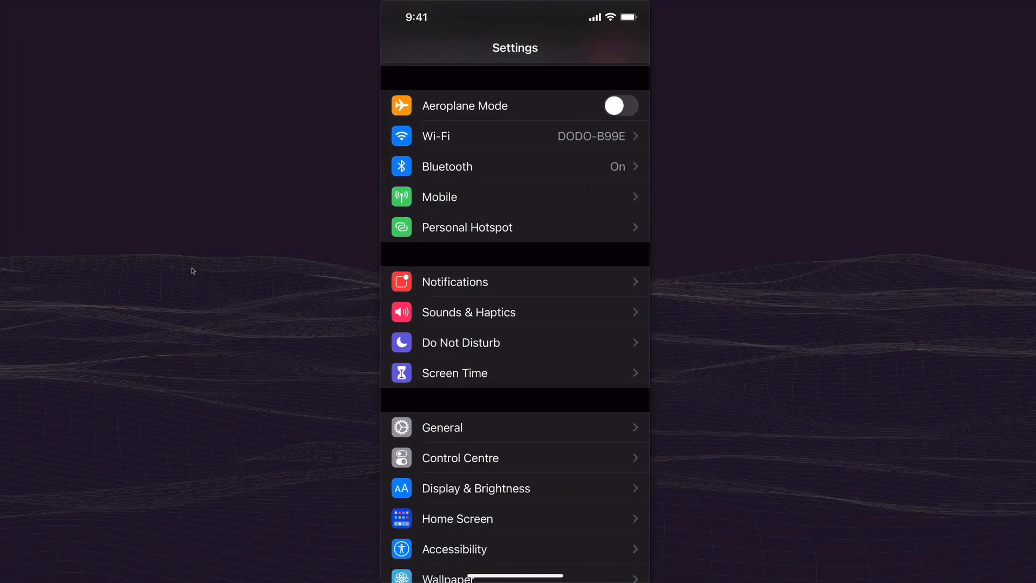
scroll("down", 3)
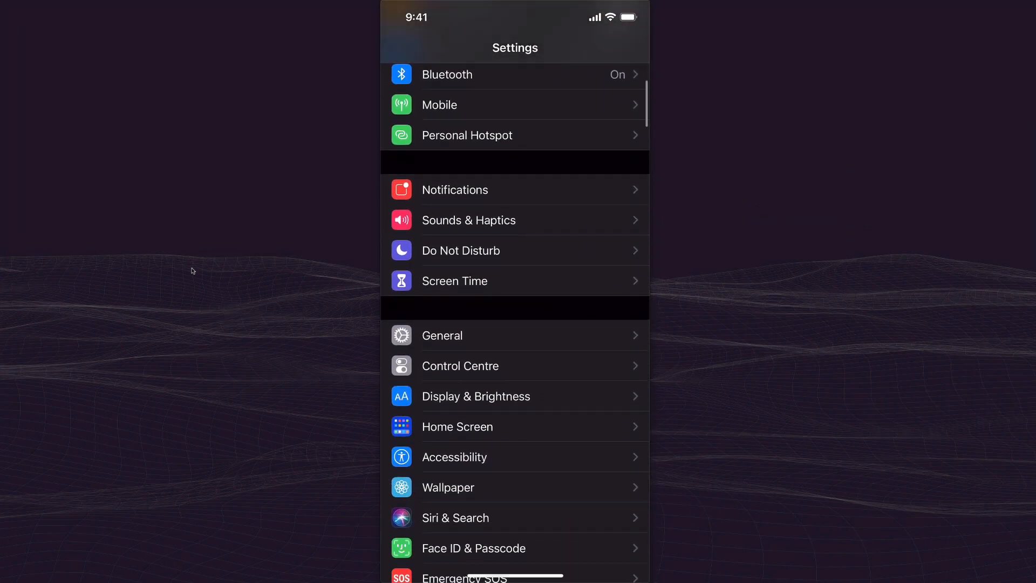
left_click(459, 366)
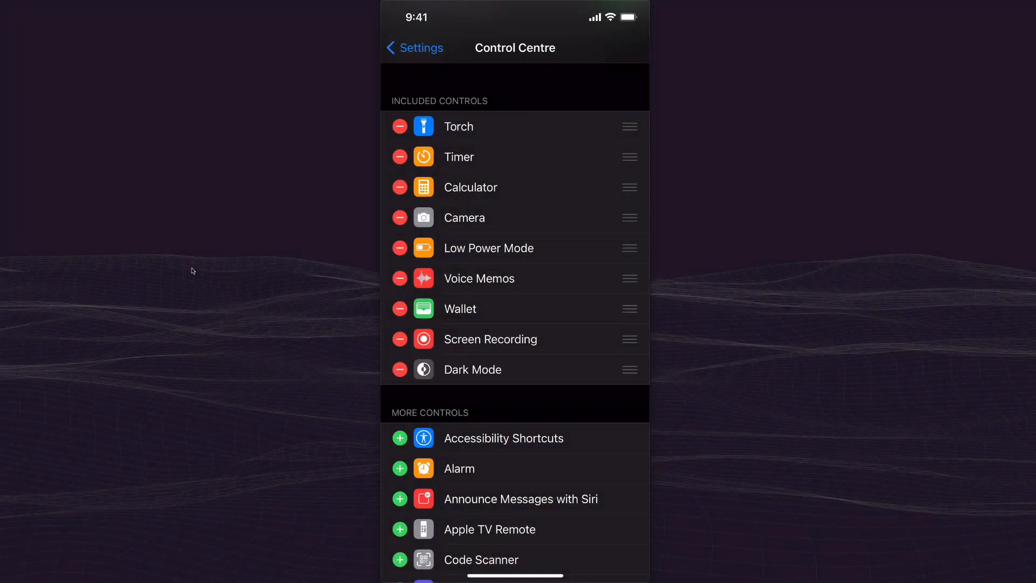
left_click(399, 368)
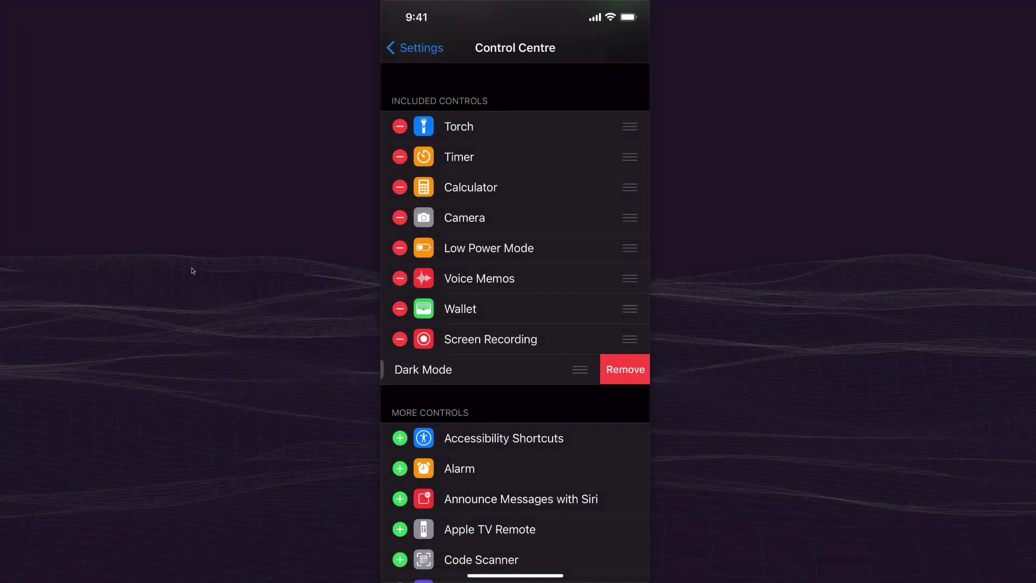
Re-add Dark Mode to the included controls and pull down the Control Centre showing it
scroll("down", 3)
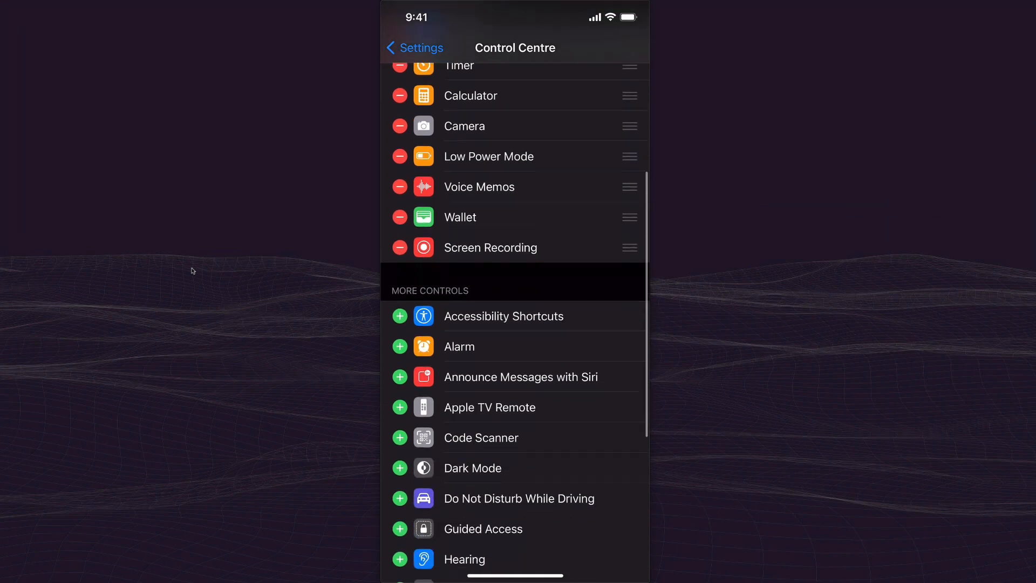
scroll("down", 3)
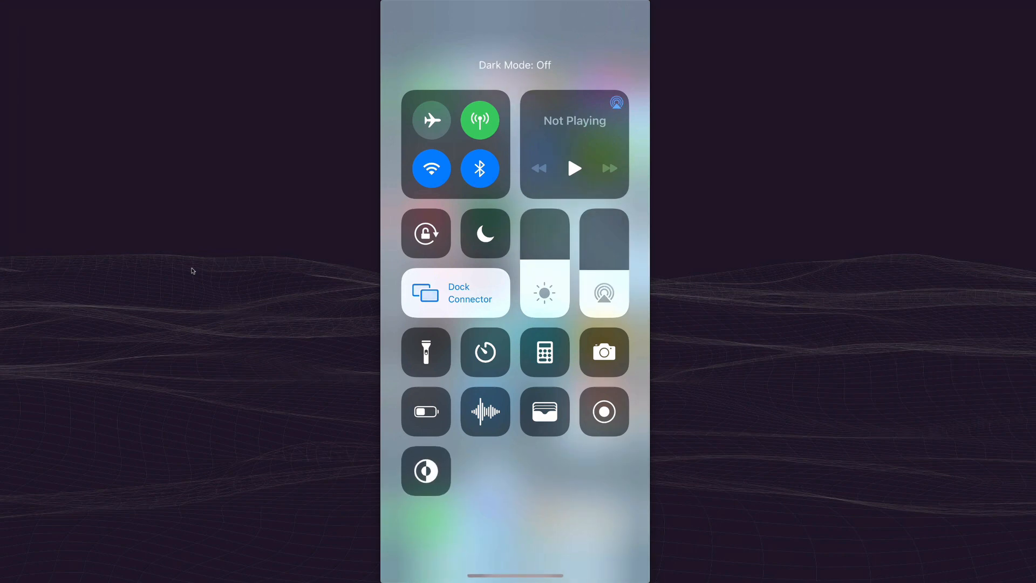
Switch the device to Dark Mode from Control Centre and return to TikTok's Settings and privacy list
left_click(425, 470)
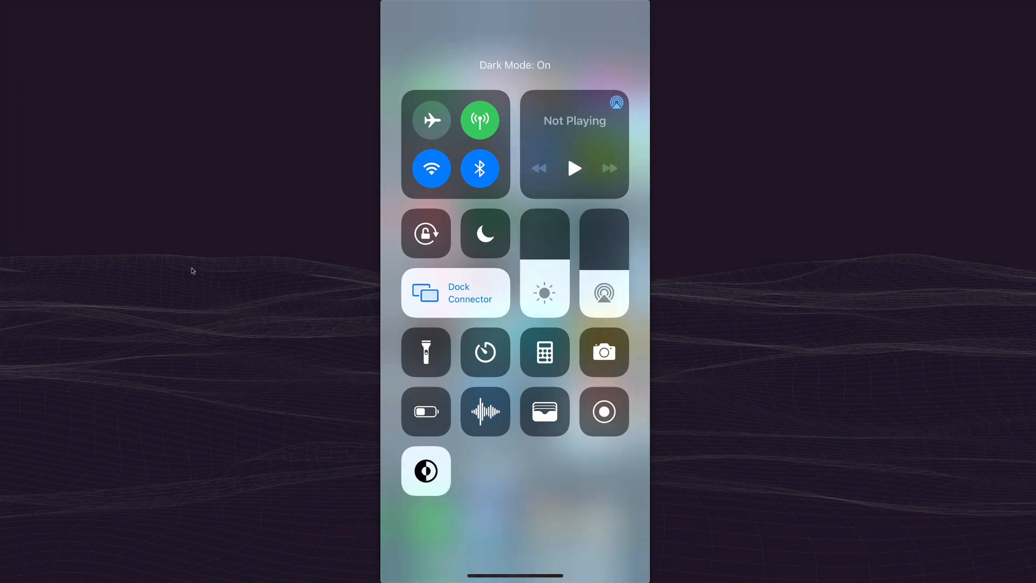
left_click(425, 470)
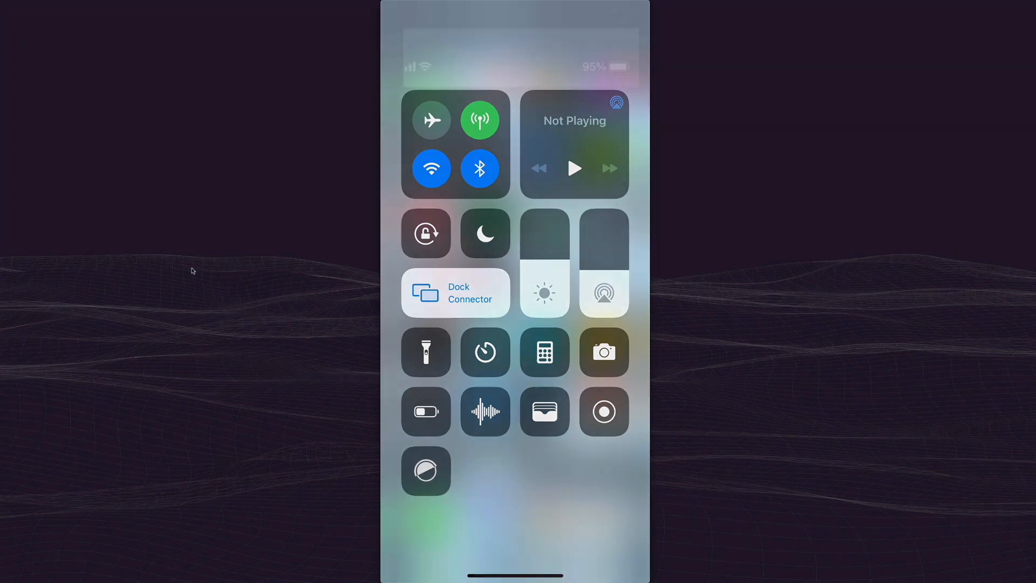
left_click(425, 470)
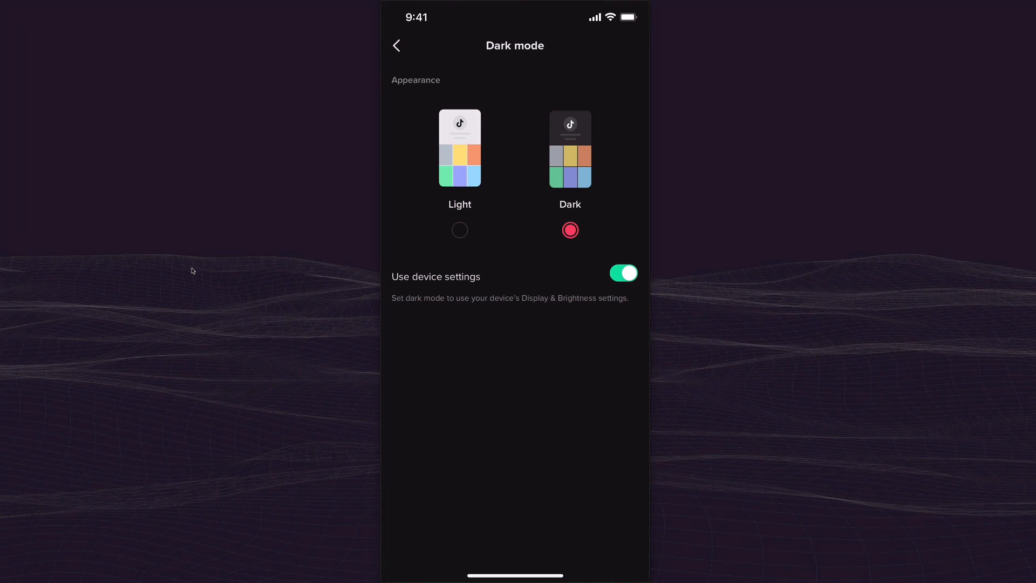
left_click(396, 45)
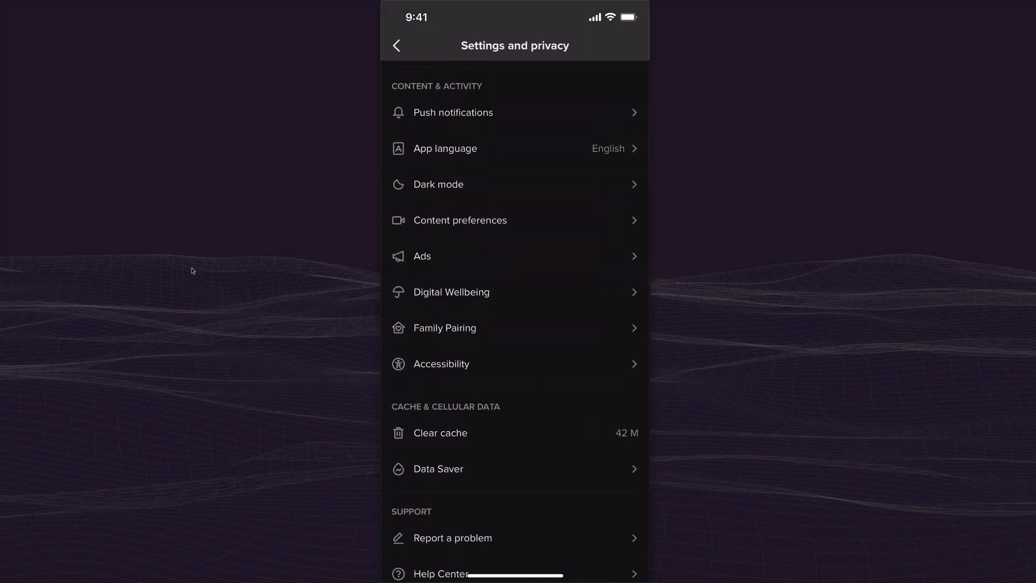